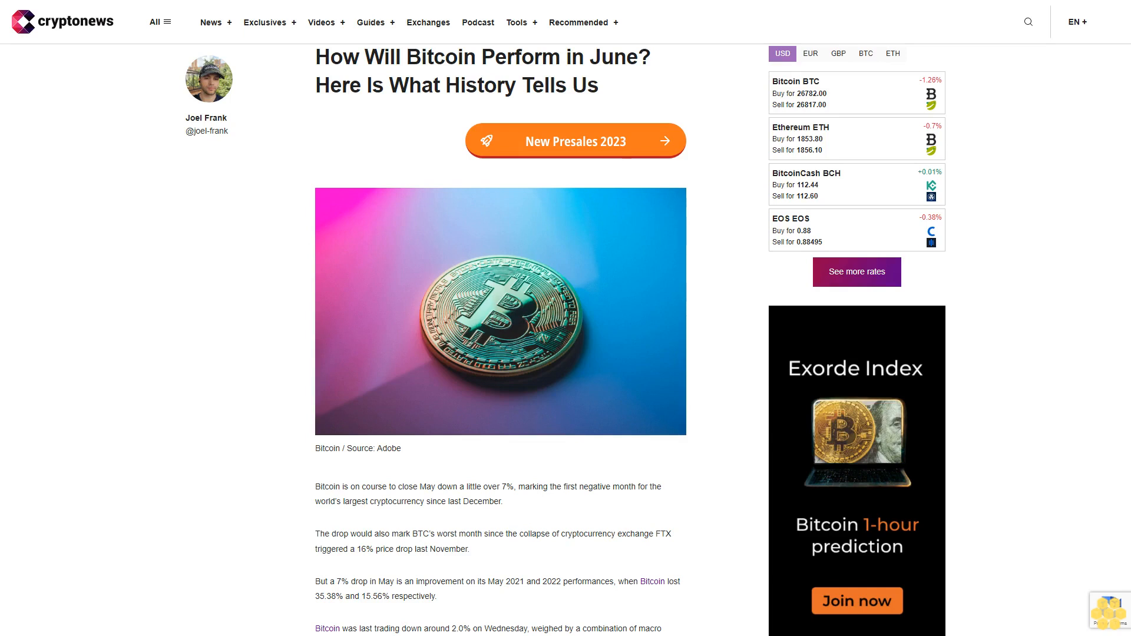
pyautogui.scroll(-3)
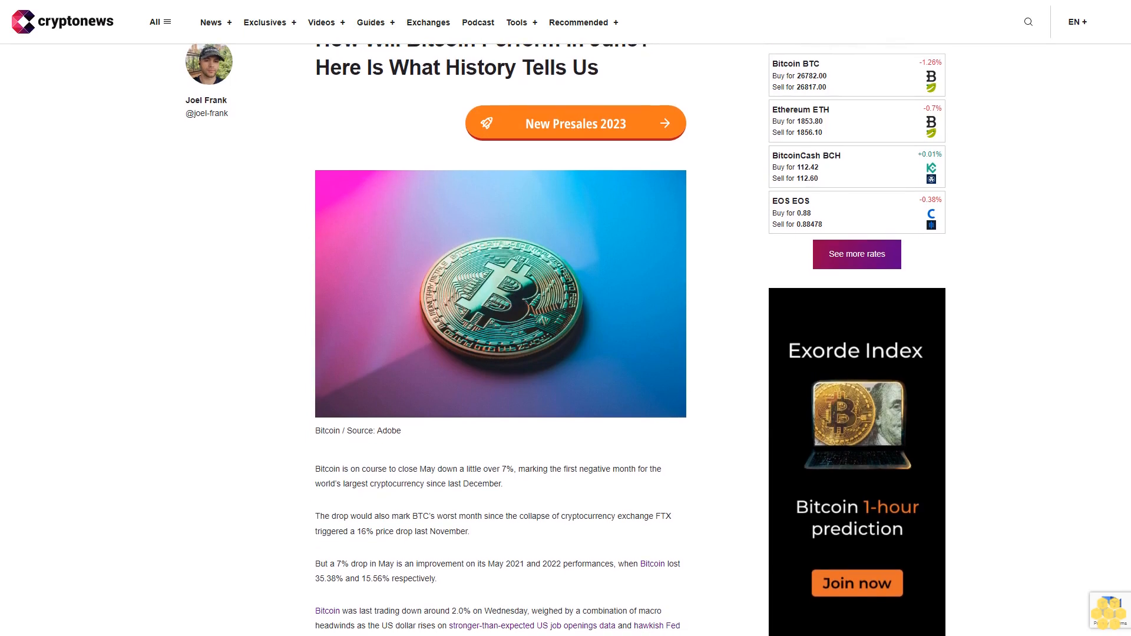
pyautogui.scroll(-3)
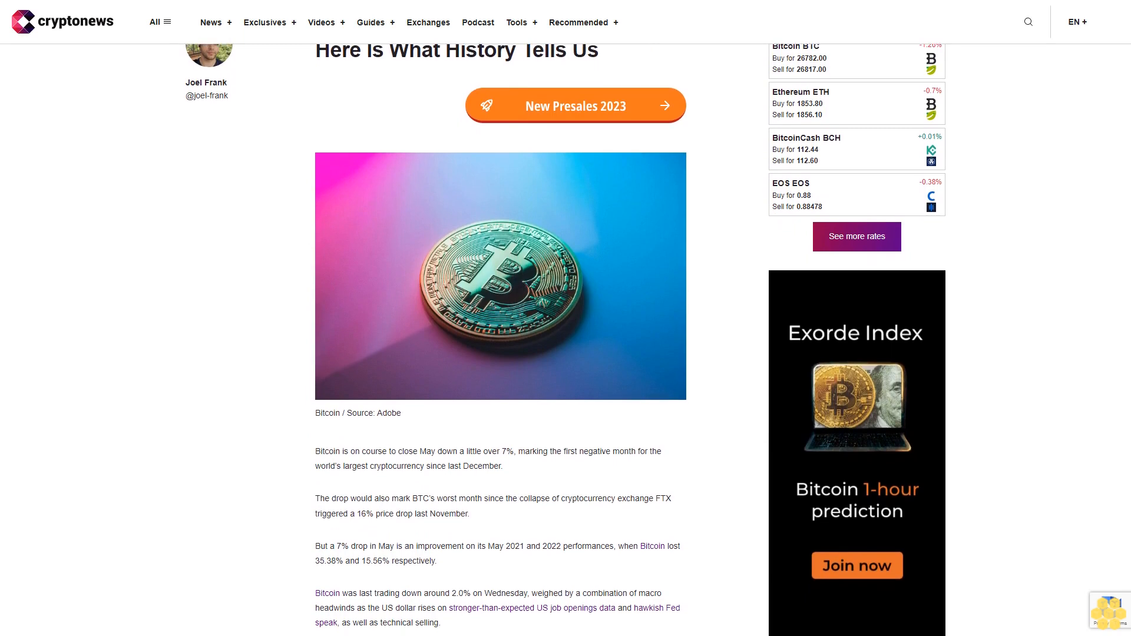
pyautogui.scroll(-3)
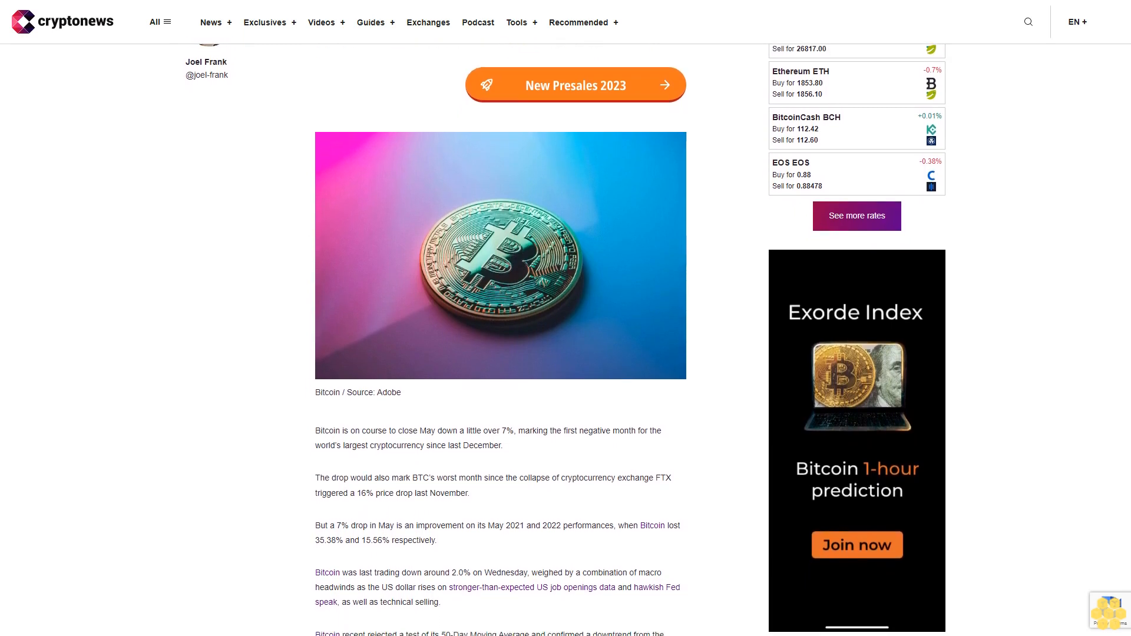
pyautogui.scroll(-3)
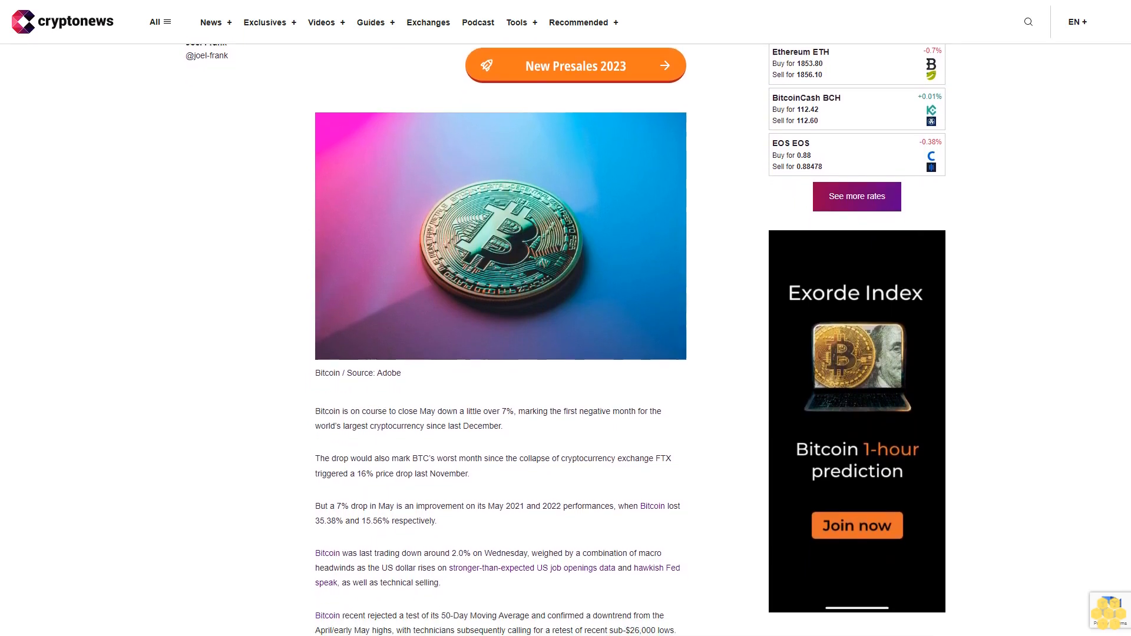
pyautogui.scroll(-3)
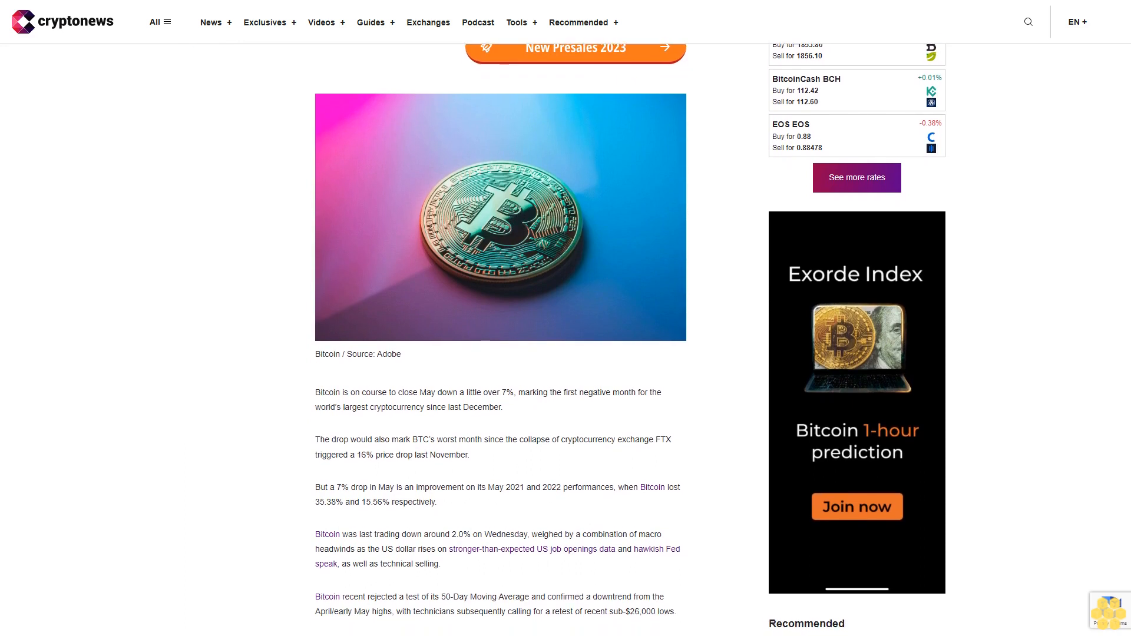
pyautogui.scroll(-3)
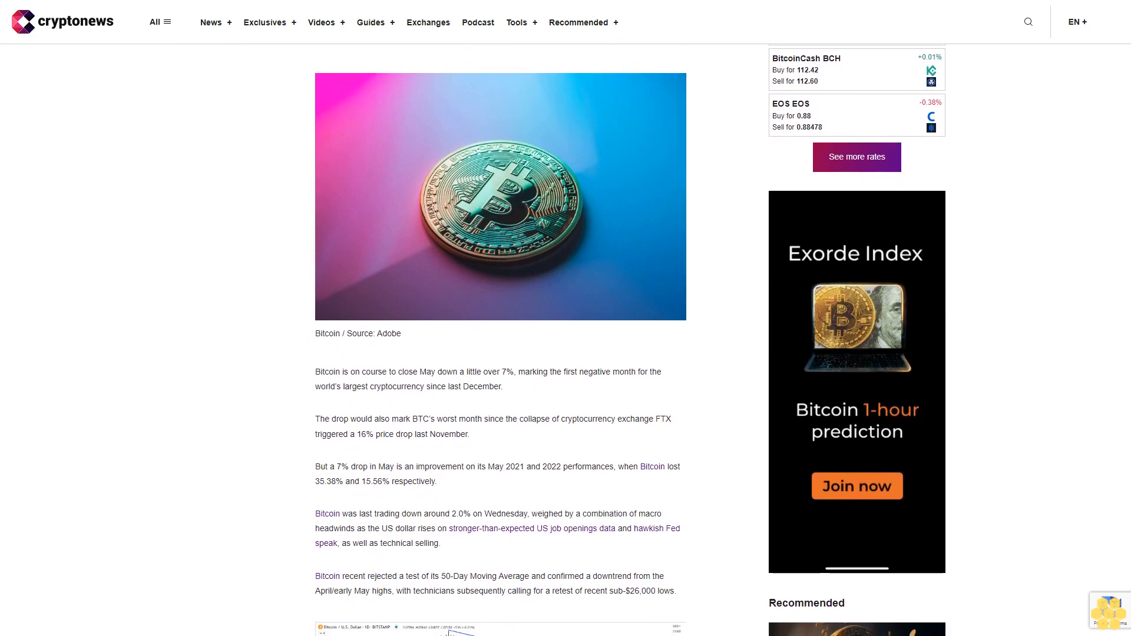
pyautogui.scroll(-3)
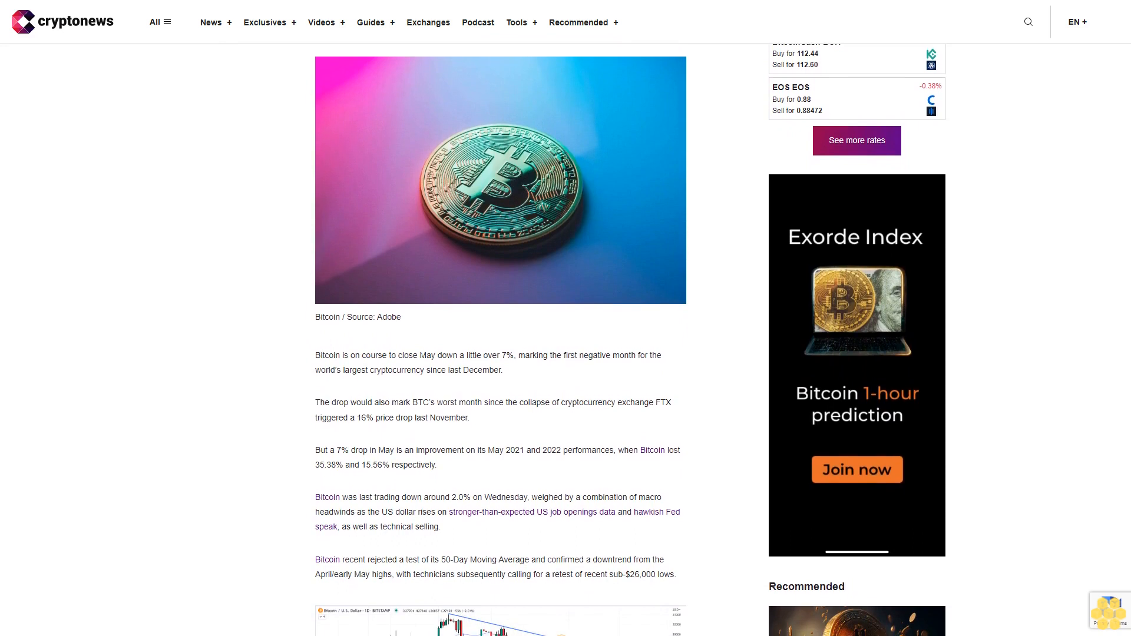
pyautogui.scroll(-3)
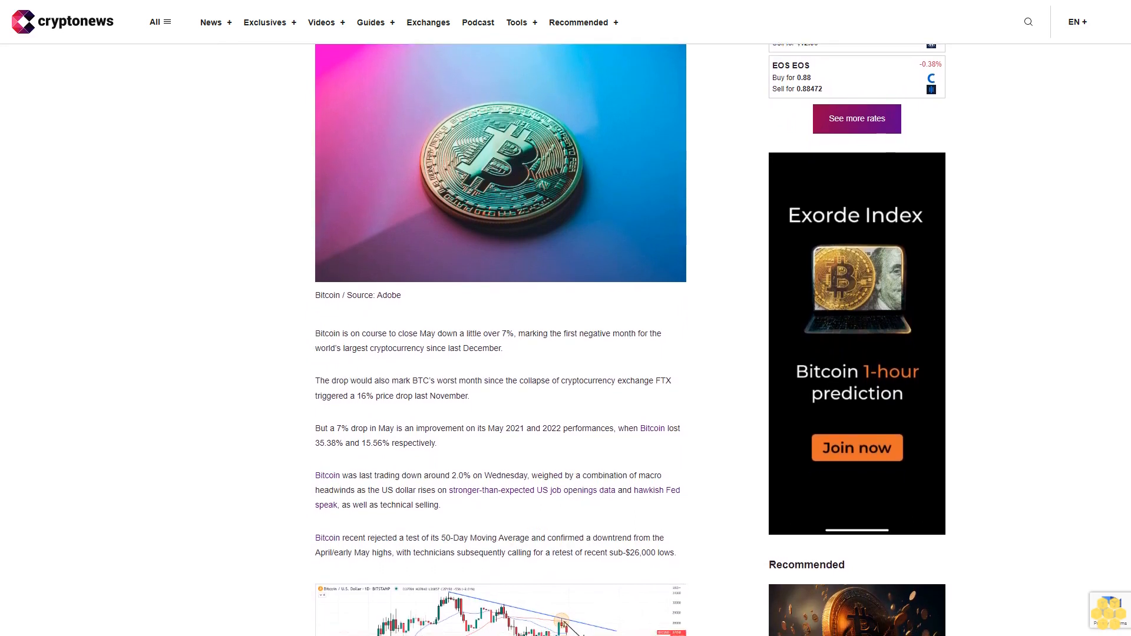
pyautogui.scroll(-3)
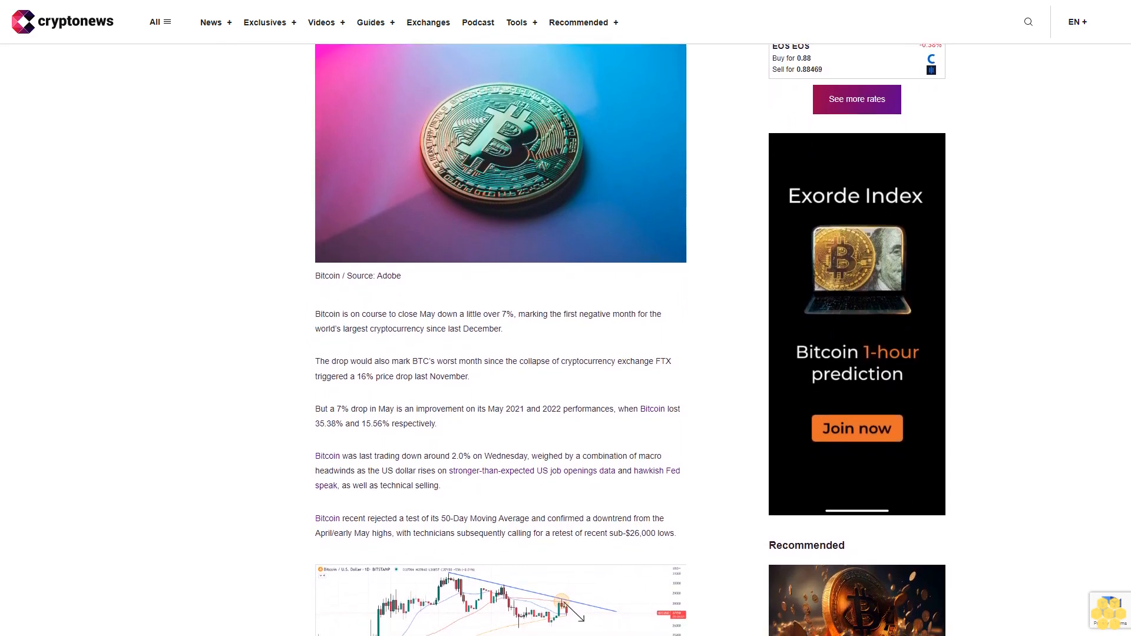
pyautogui.scroll(-3)
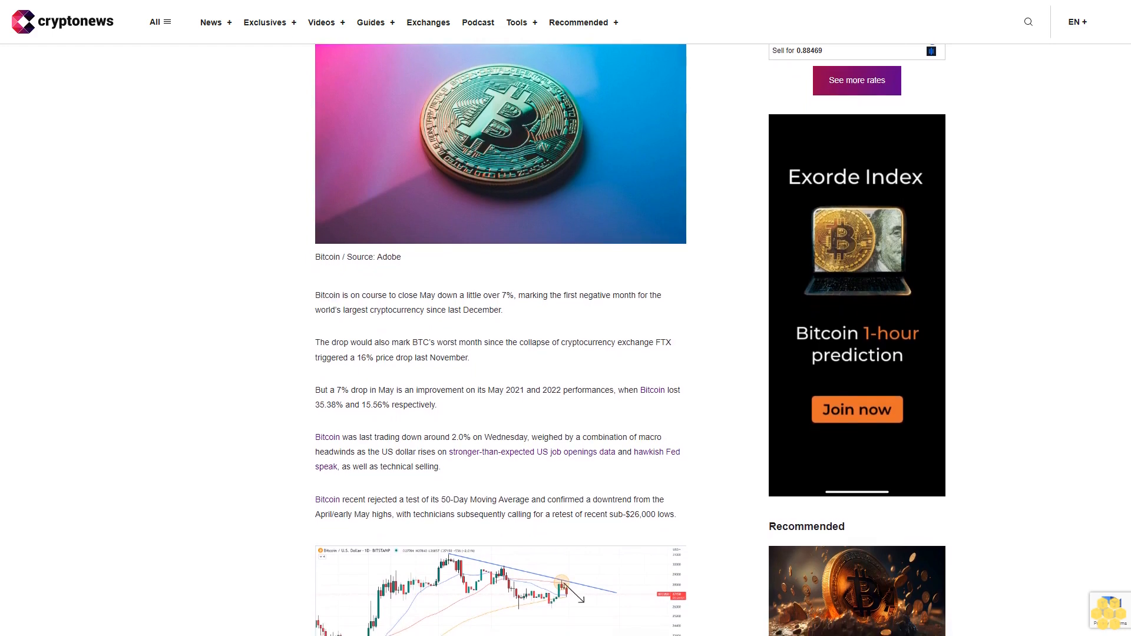
pyautogui.scroll(-3)
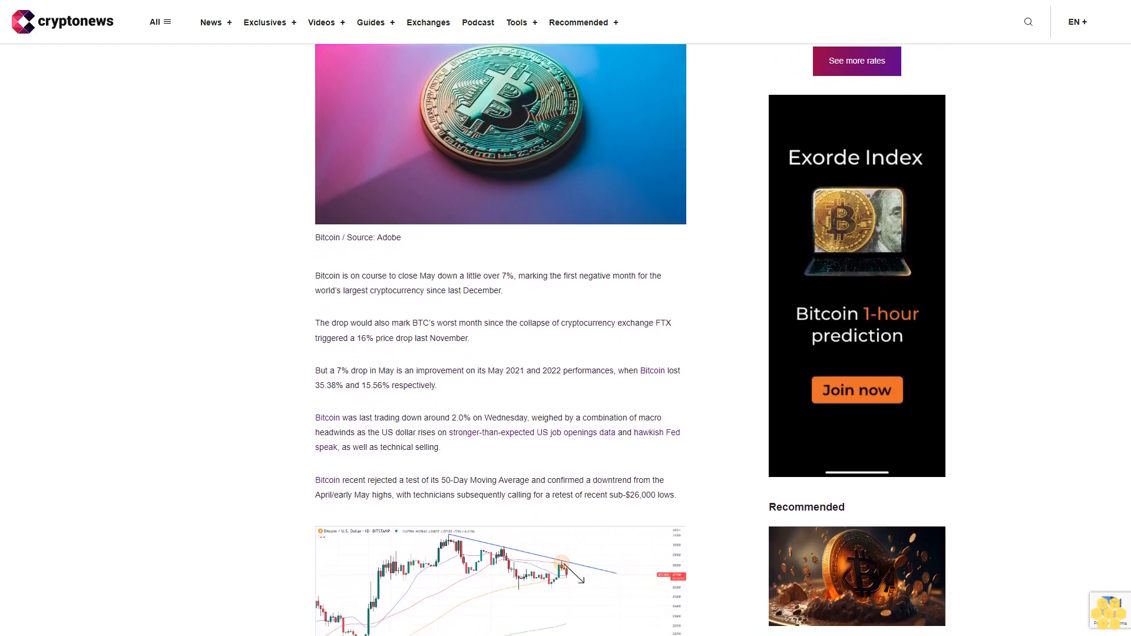
pyautogui.scroll(-3)
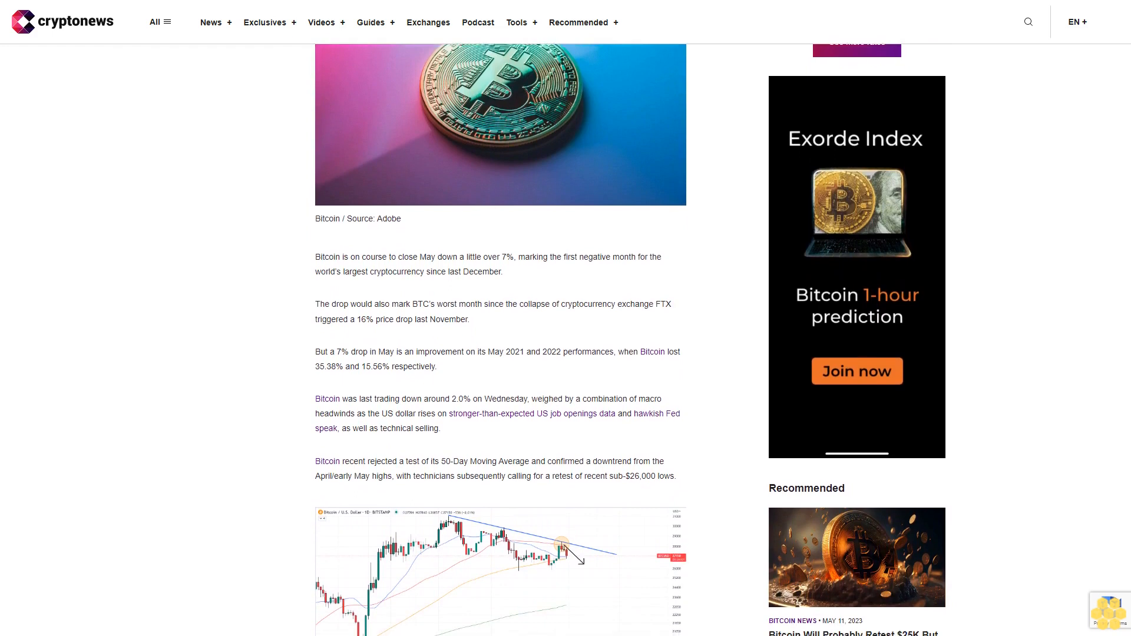
pyautogui.scroll(-3)
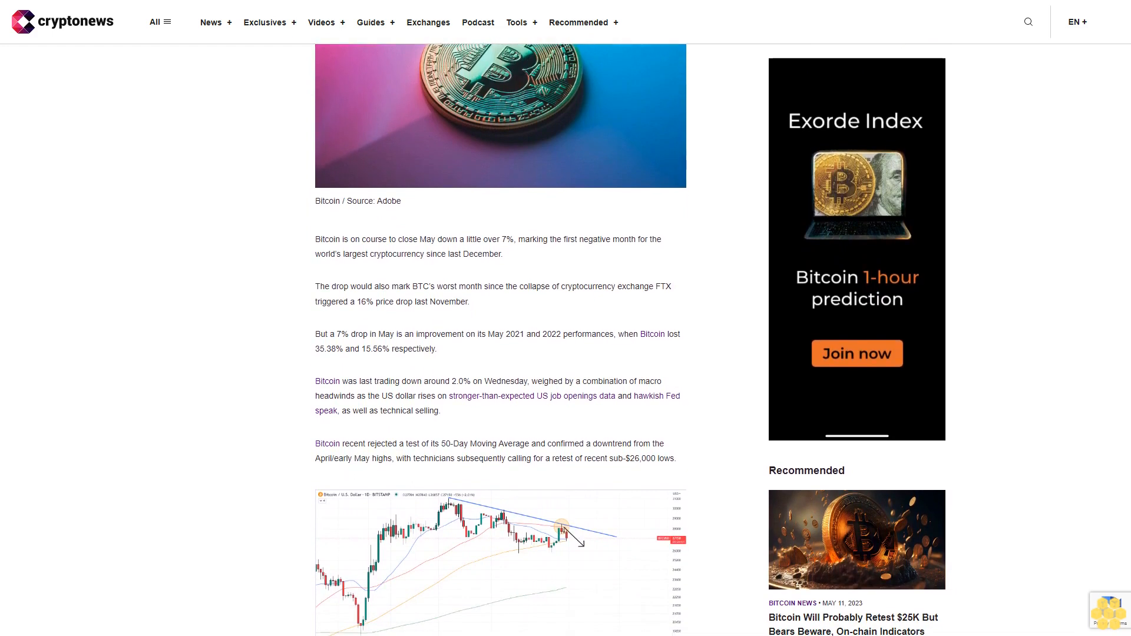
pyautogui.scroll(-3)
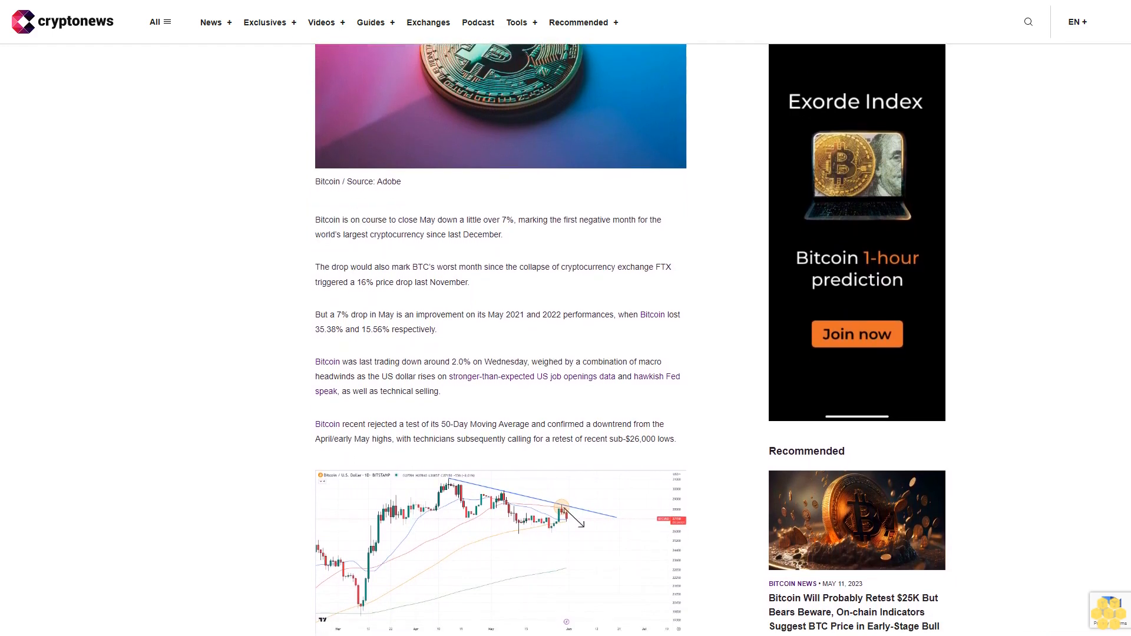
pyautogui.scroll(-3)
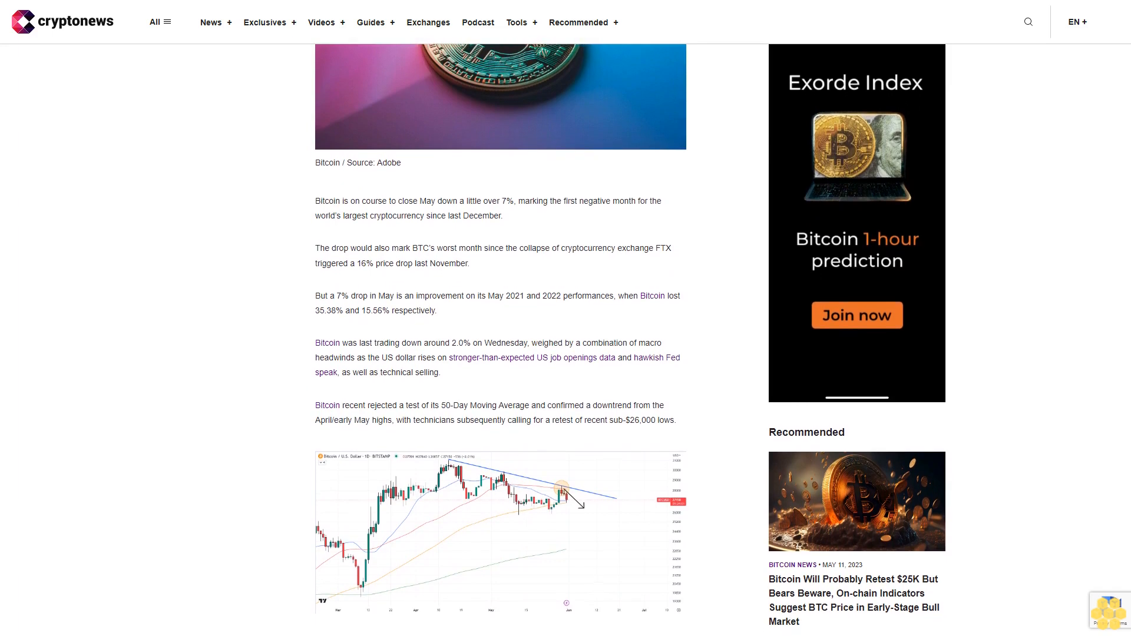
pyautogui.scroll(-3)
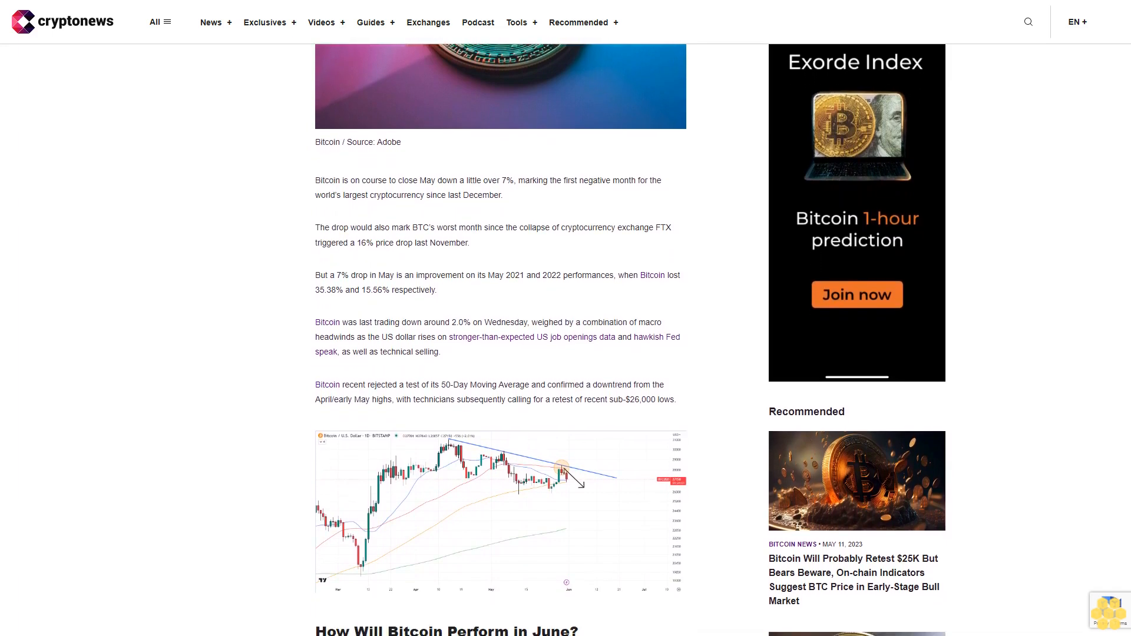
pyautogui.scroll(-3)
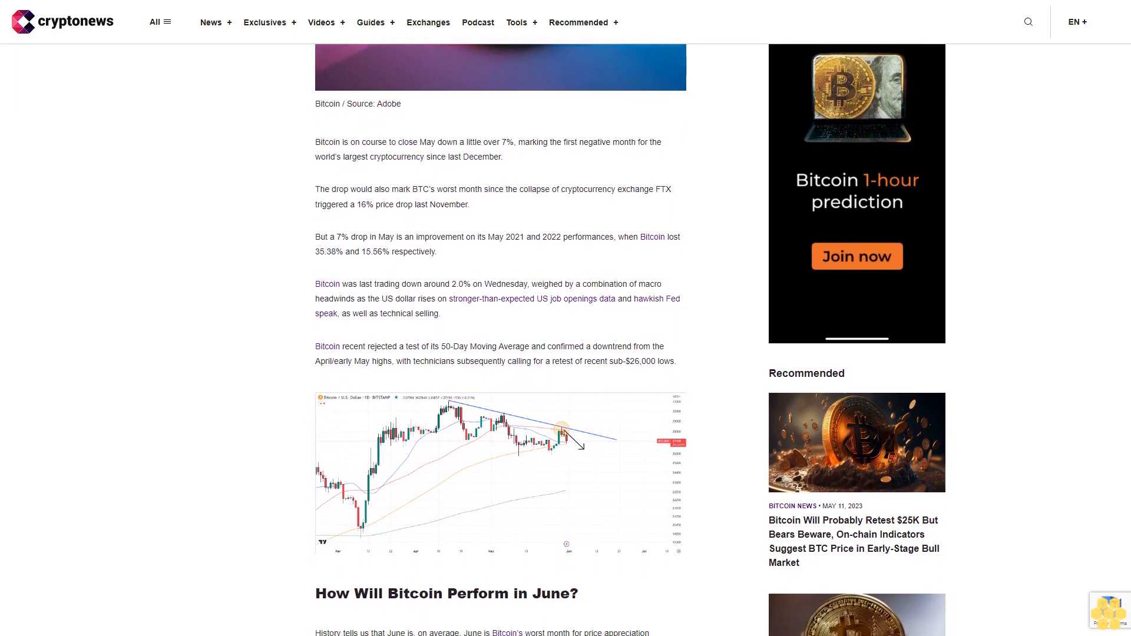
pyautogui.scroll(-3)
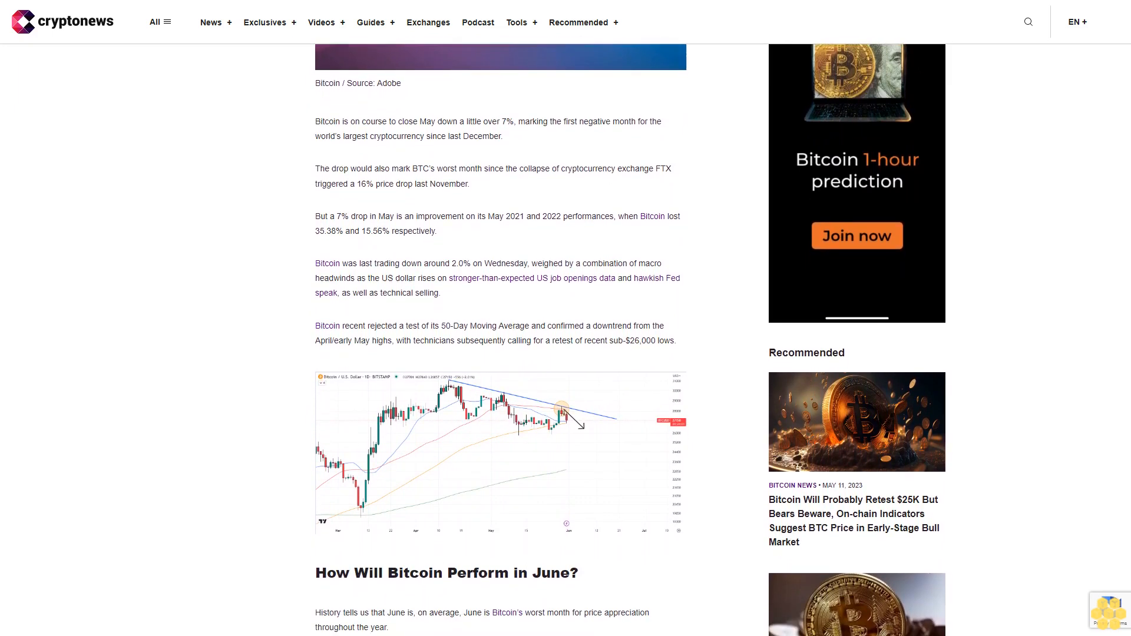
pyautogui.scroll(-3)
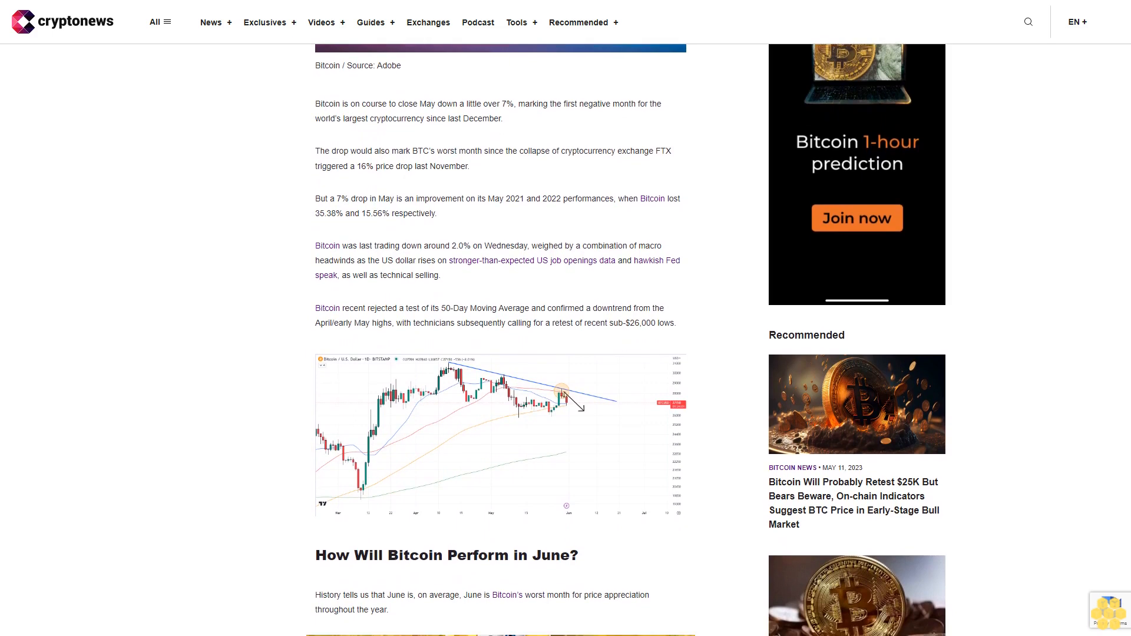
pyautogui.scroll(-3)
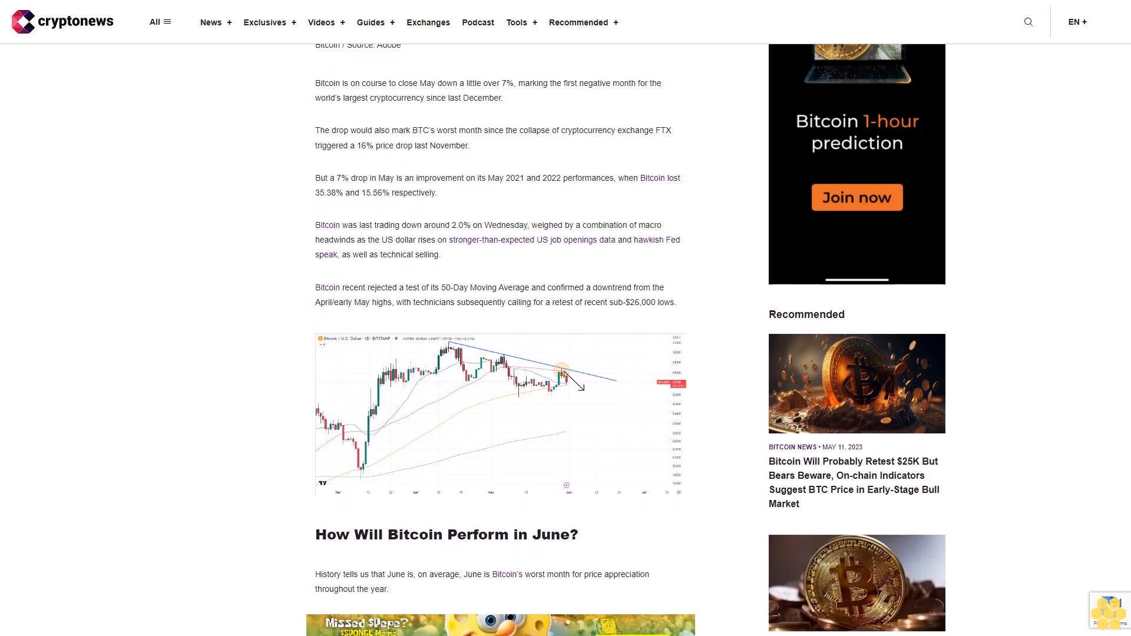
pyautogui.scroll(-3)
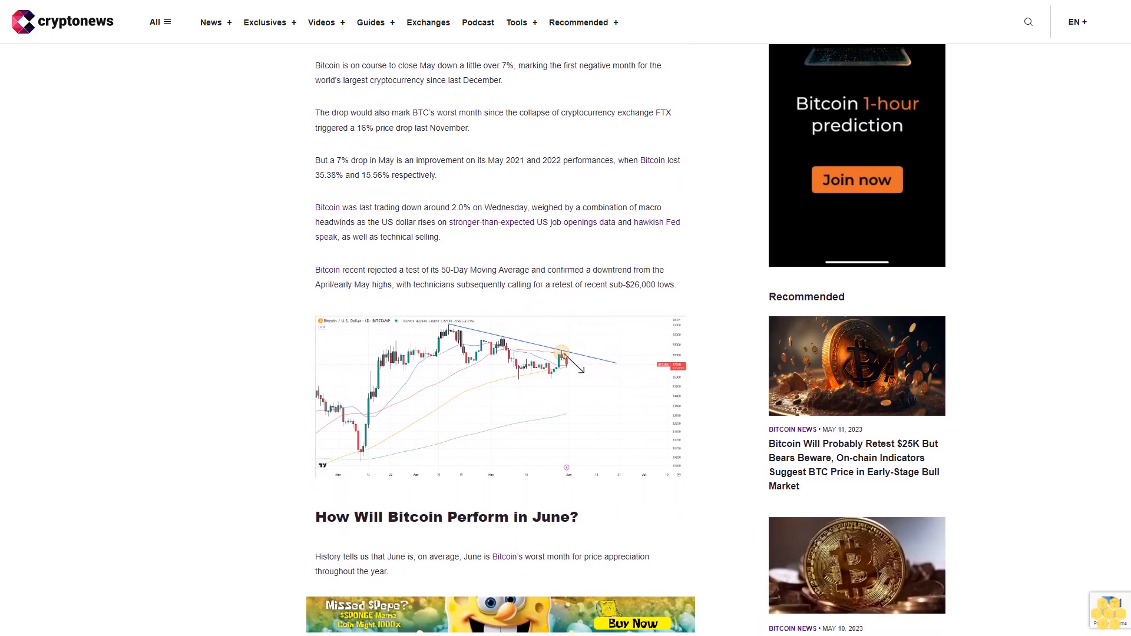
pyautogui.scroll(-3)
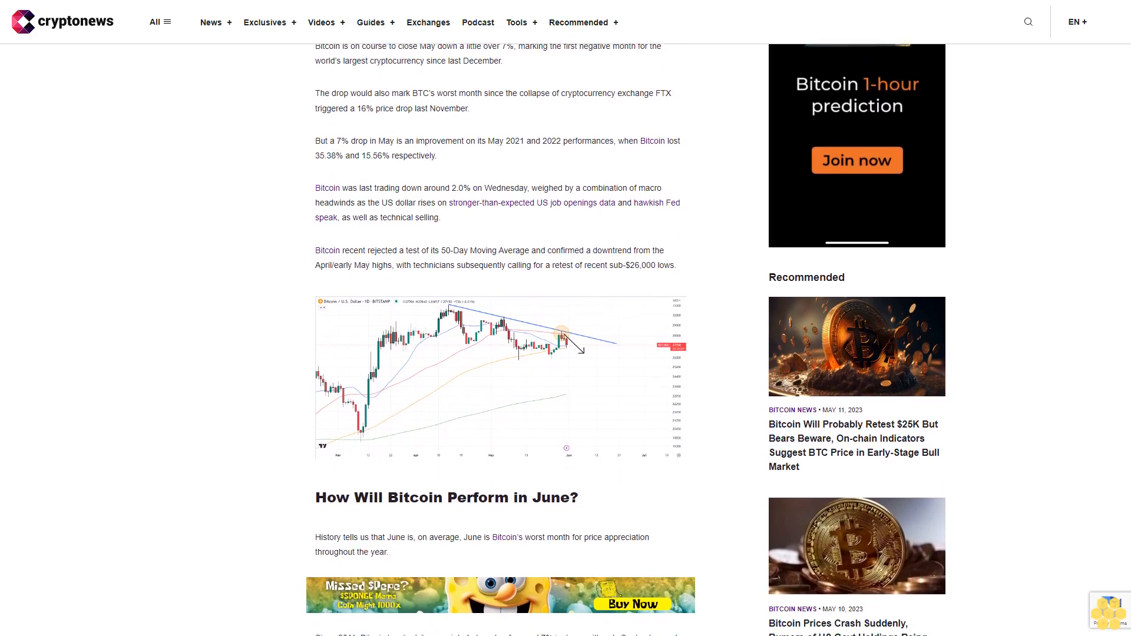
pyautogui.scroll(-3)
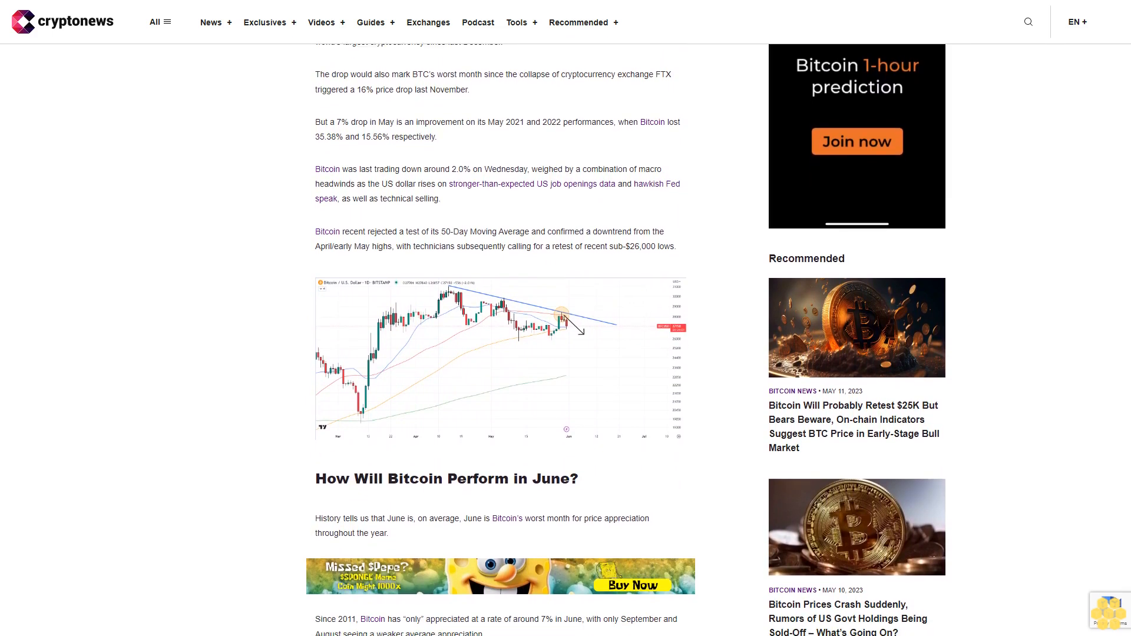
pyautogui.scroll(-3)
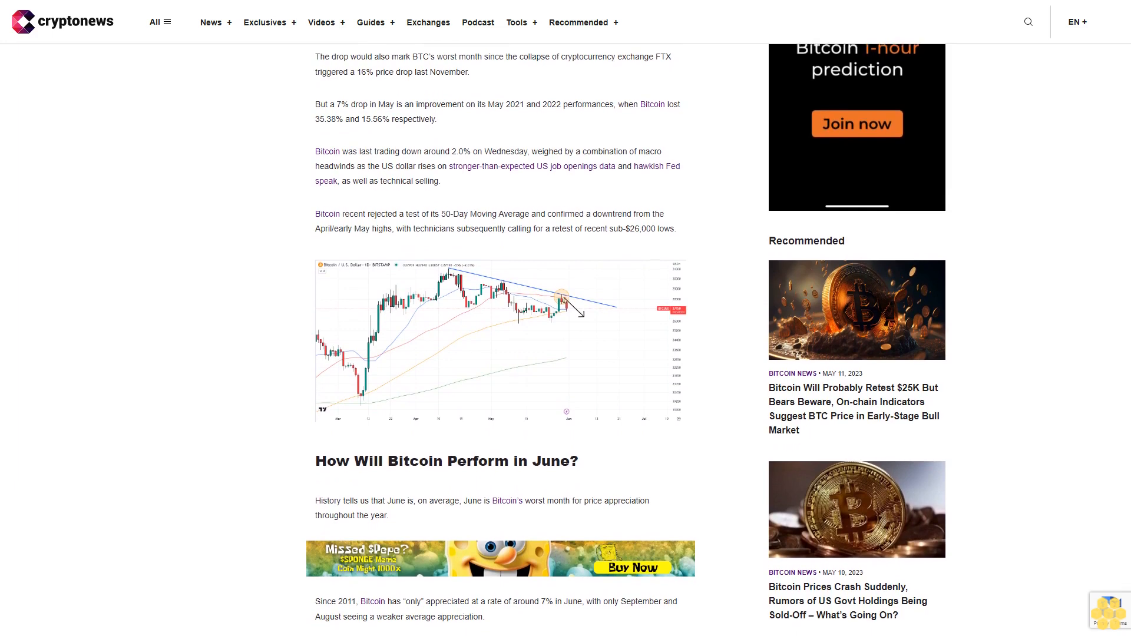
pyautogui.scroll(-3)
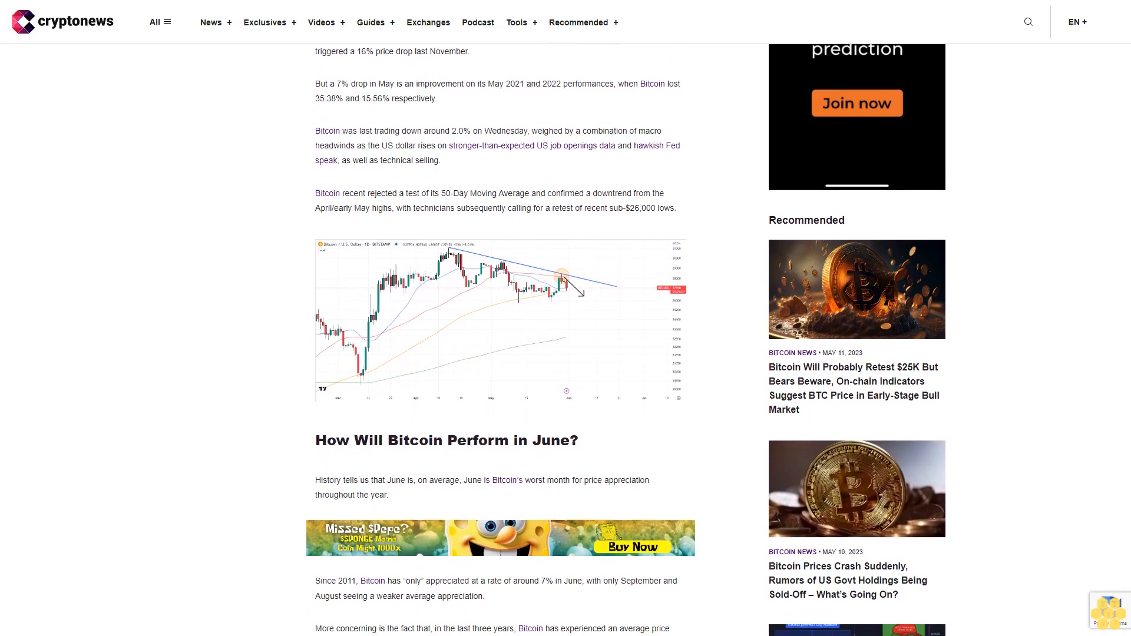
pyautogui.scroll(-3)
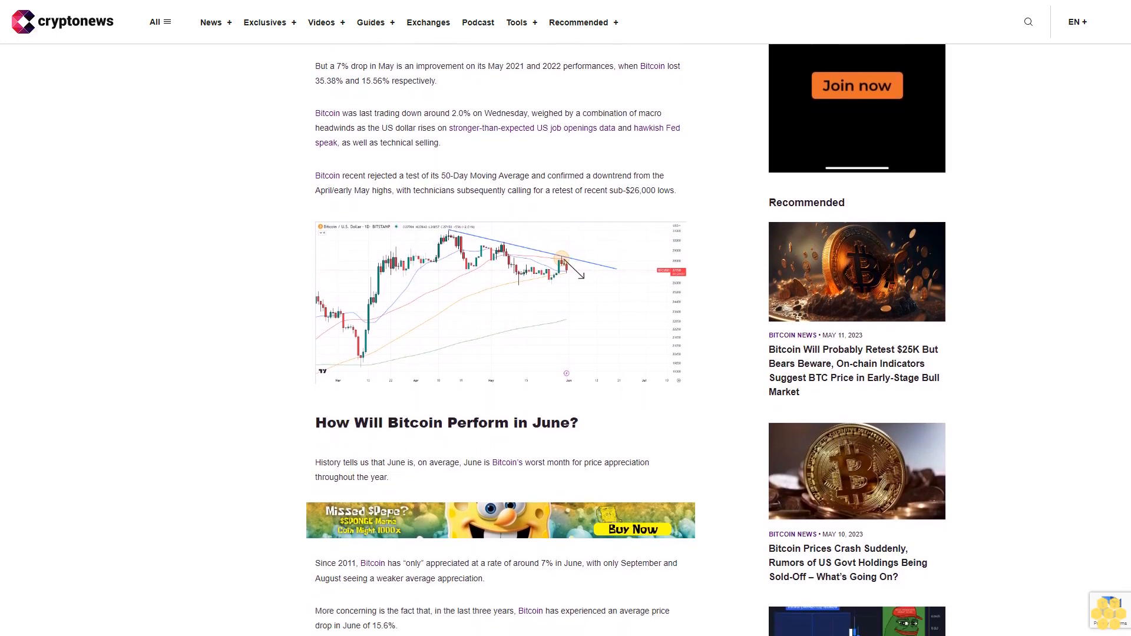
pyautogui.scroll(-3)
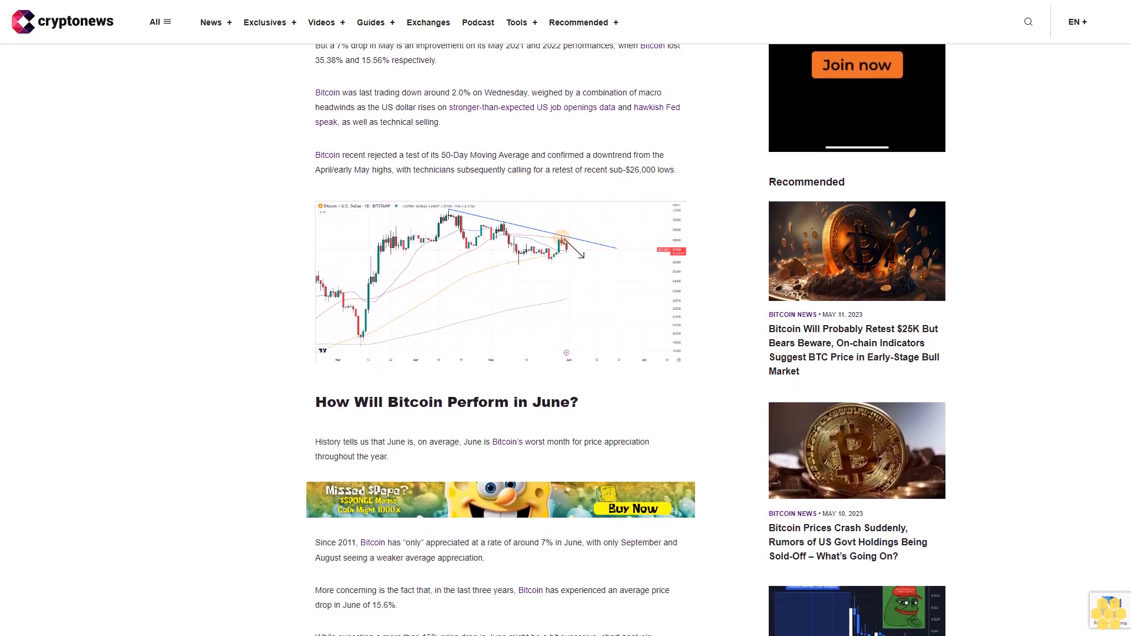
pyautogui.scroll(-3)
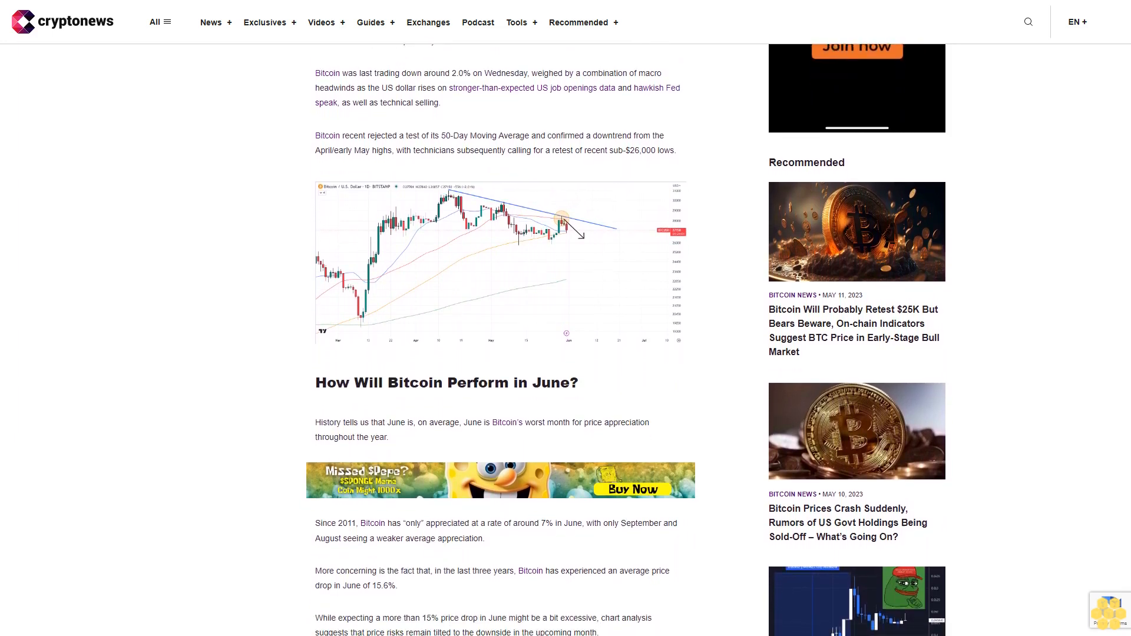
pyautogui.scroll(-3)
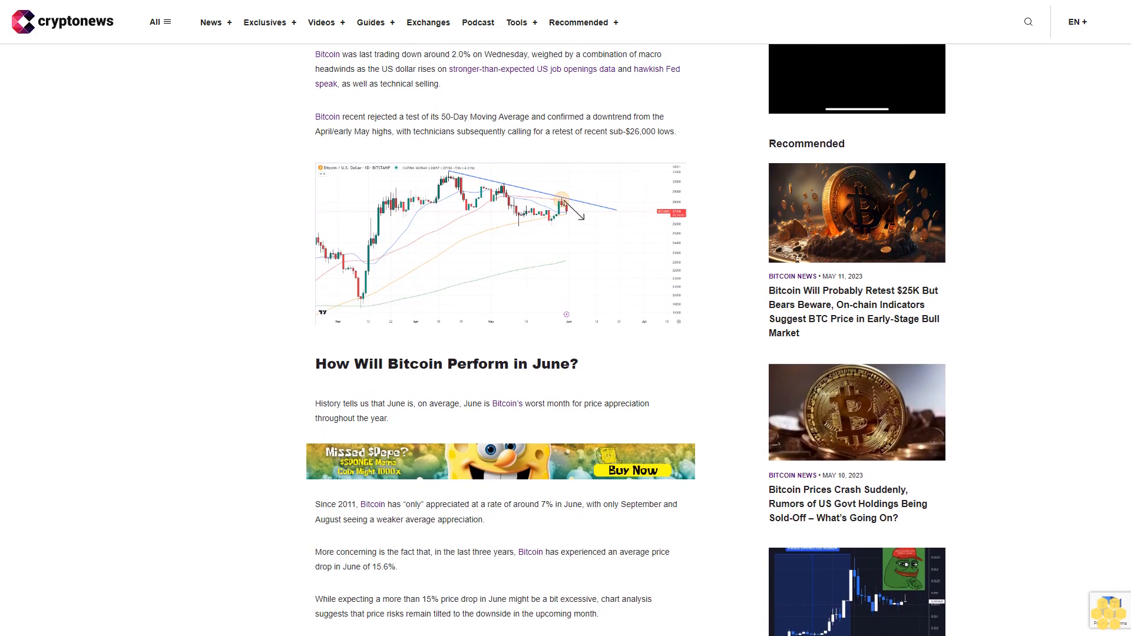
pyautogui.scroll(-3)
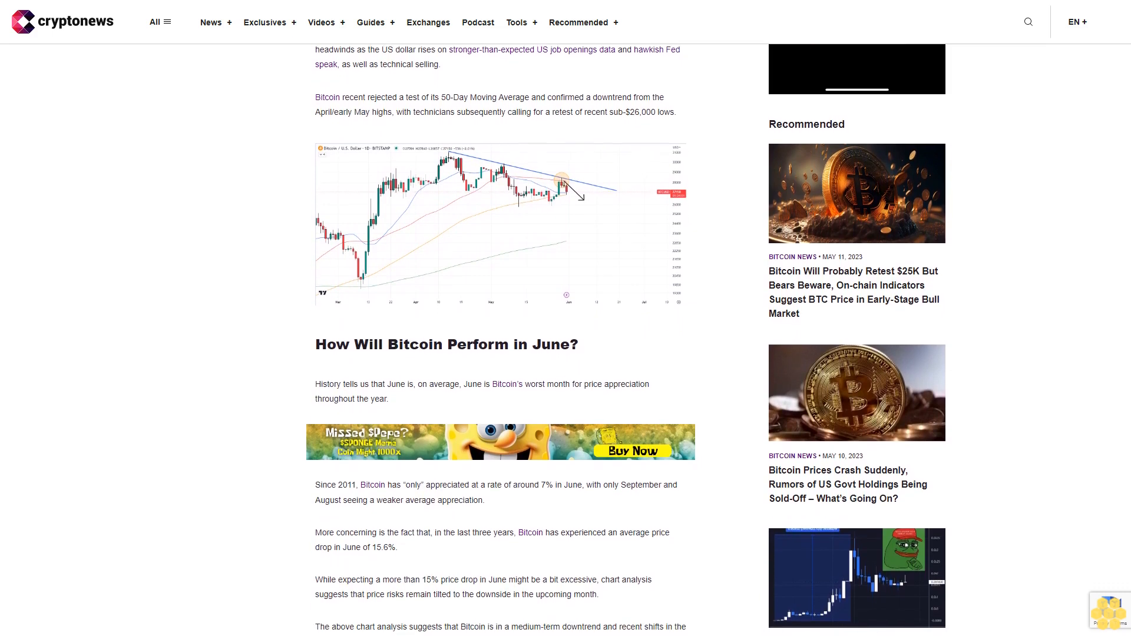
pyautogui.scroll(-3)
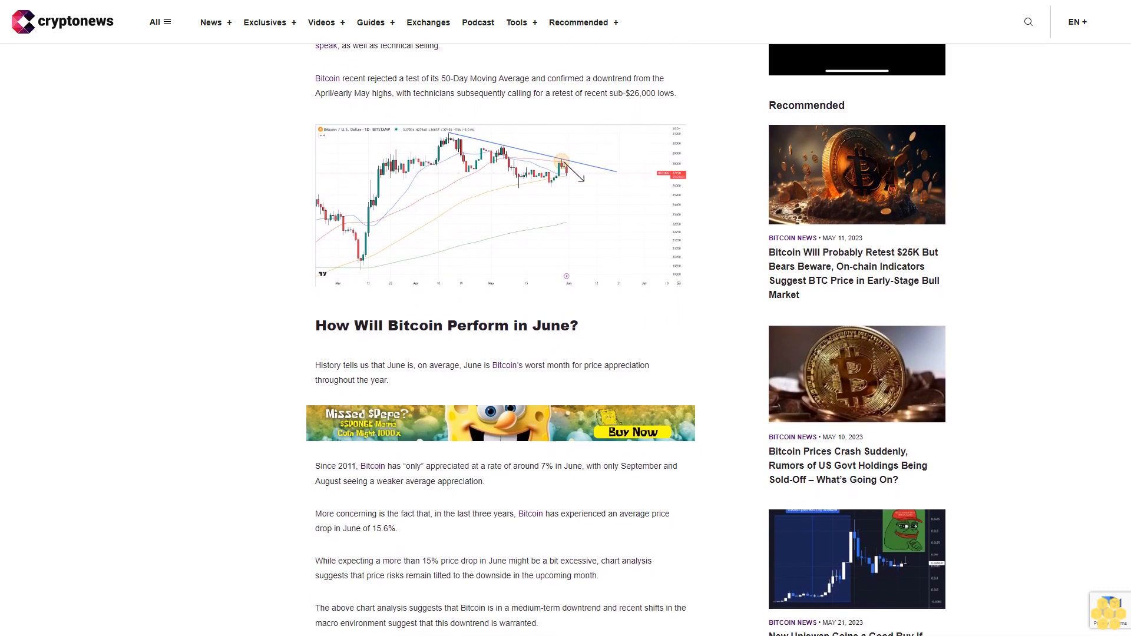
pyautogui.scroll(-3)
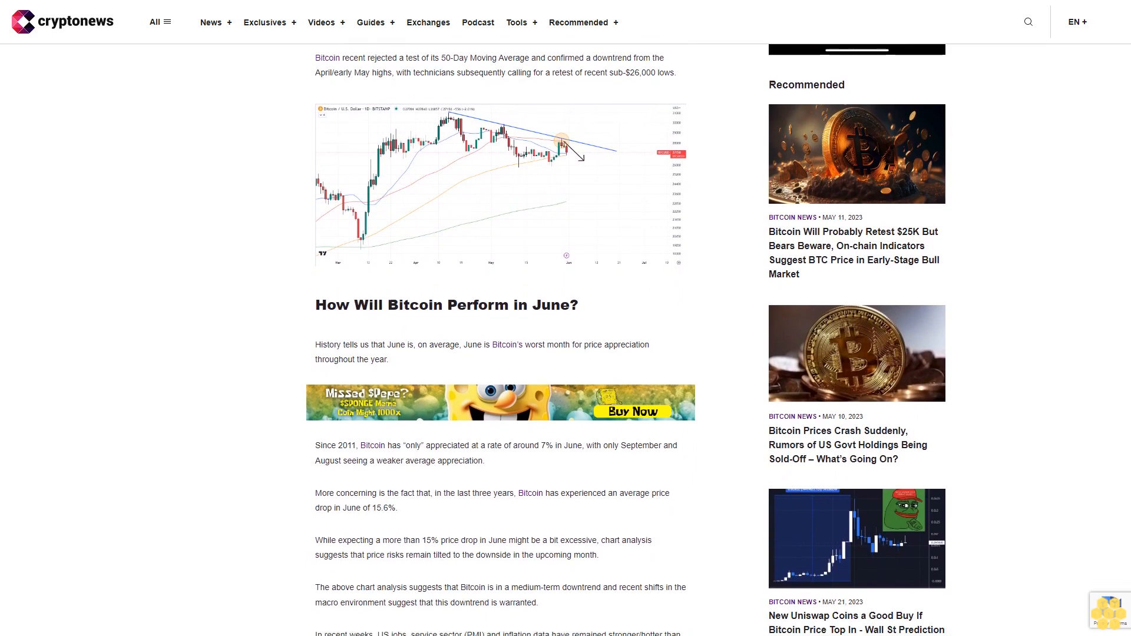
pyautogui.scroll(-3)
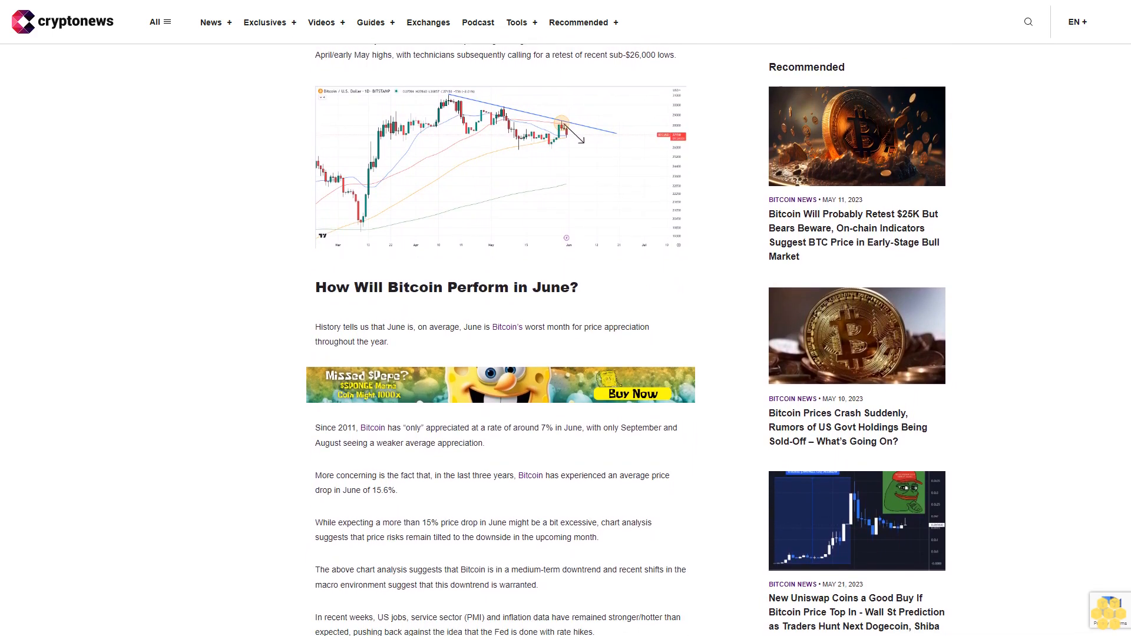
pyautogui.scroll(-3)
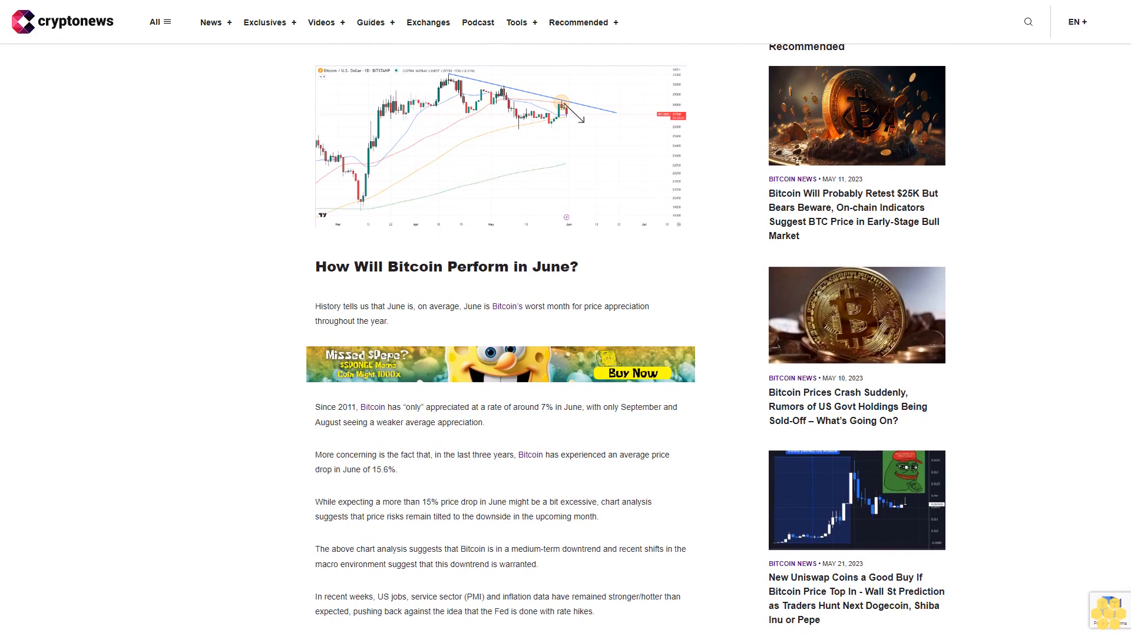
pyautogui.scroll(-3)
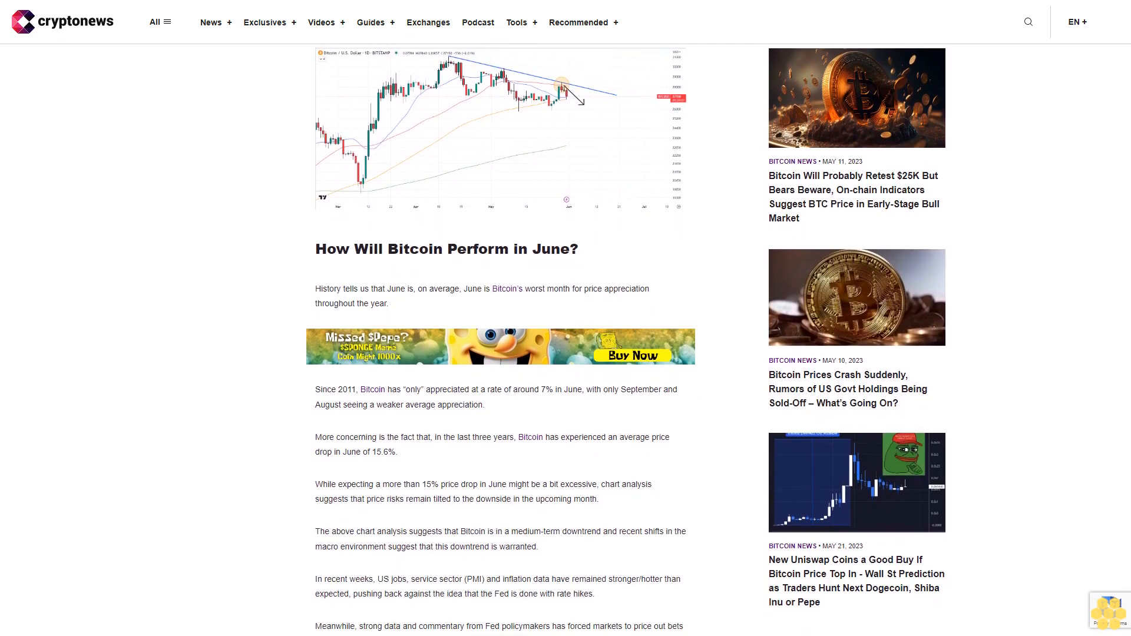
pyautogui.scroll(-3)
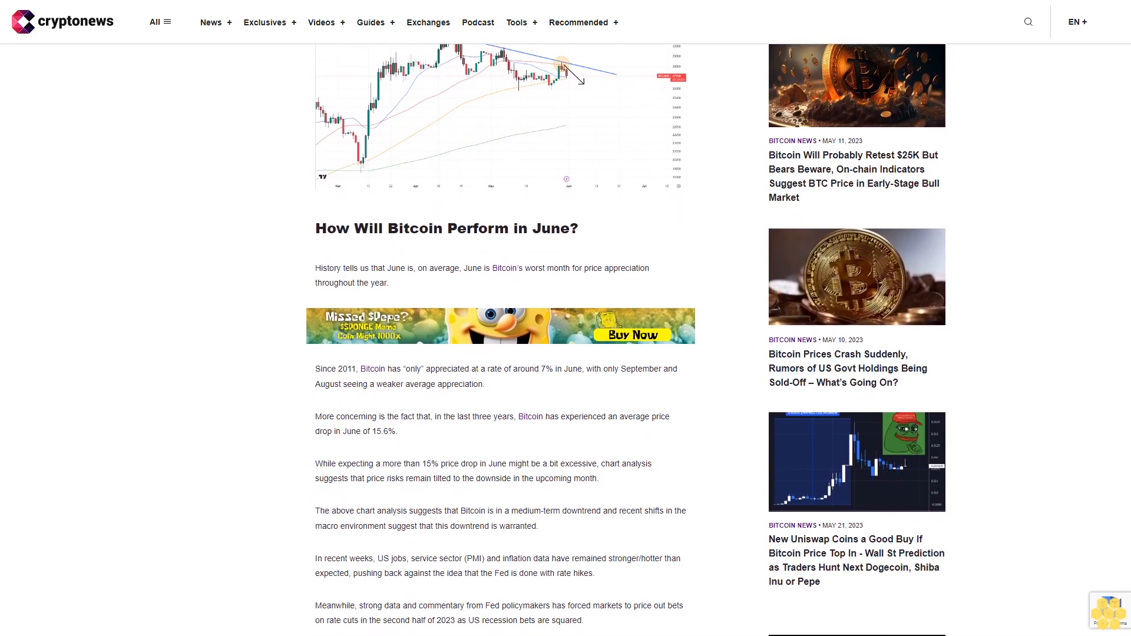
pyautogui.scroll(-3)
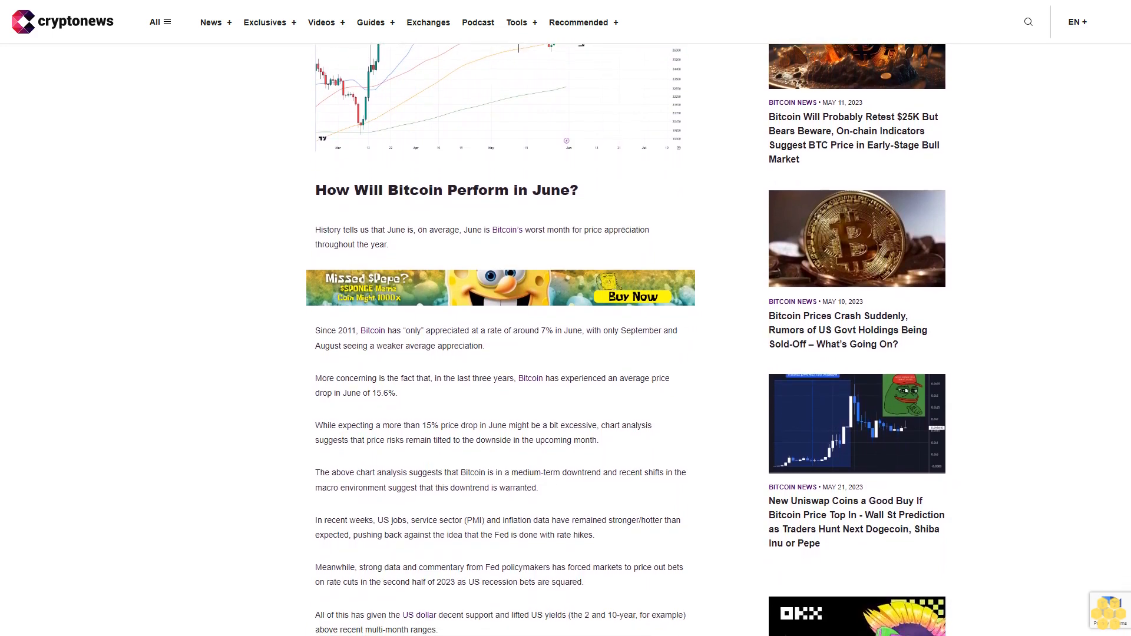
pyautogui.scroll(-3)
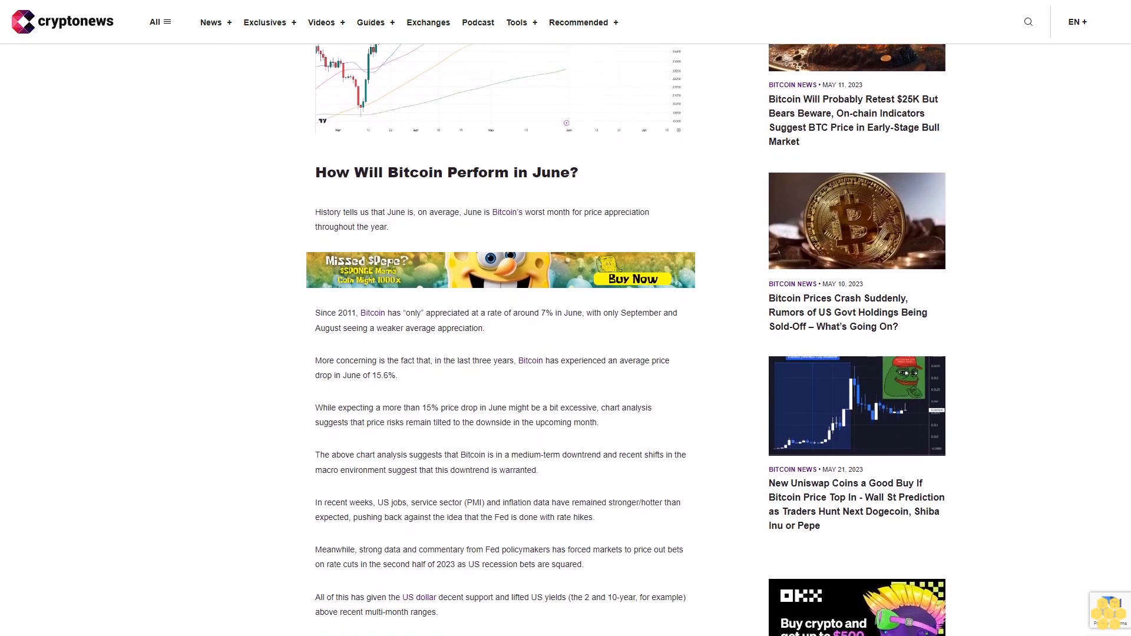
pyautogui.scroll(-3)
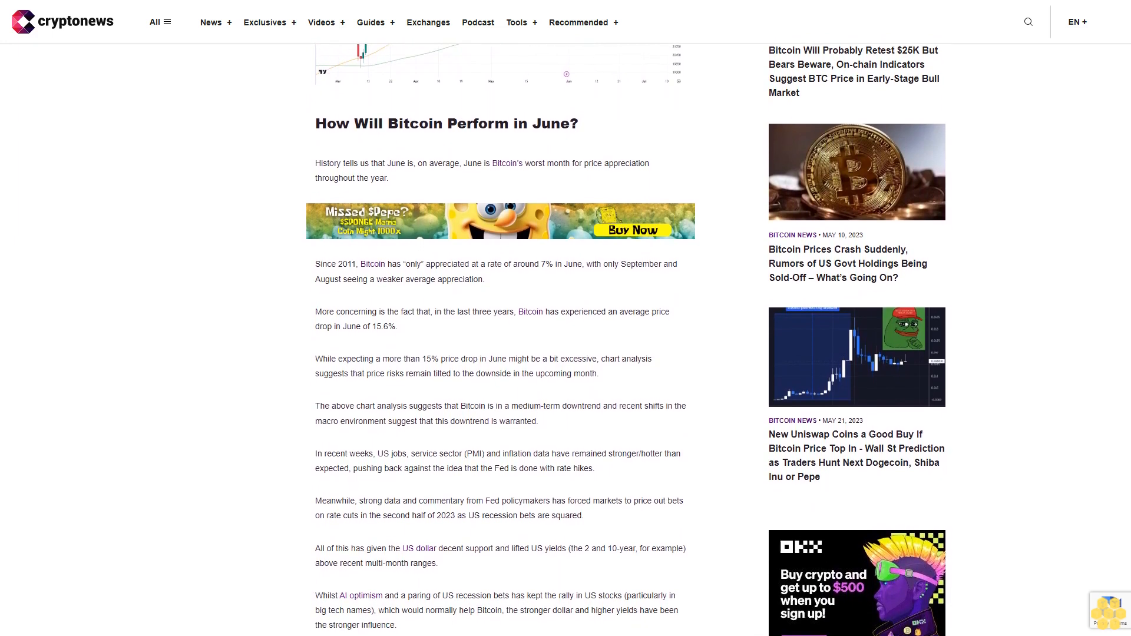
pyautogui.scroll(-3)
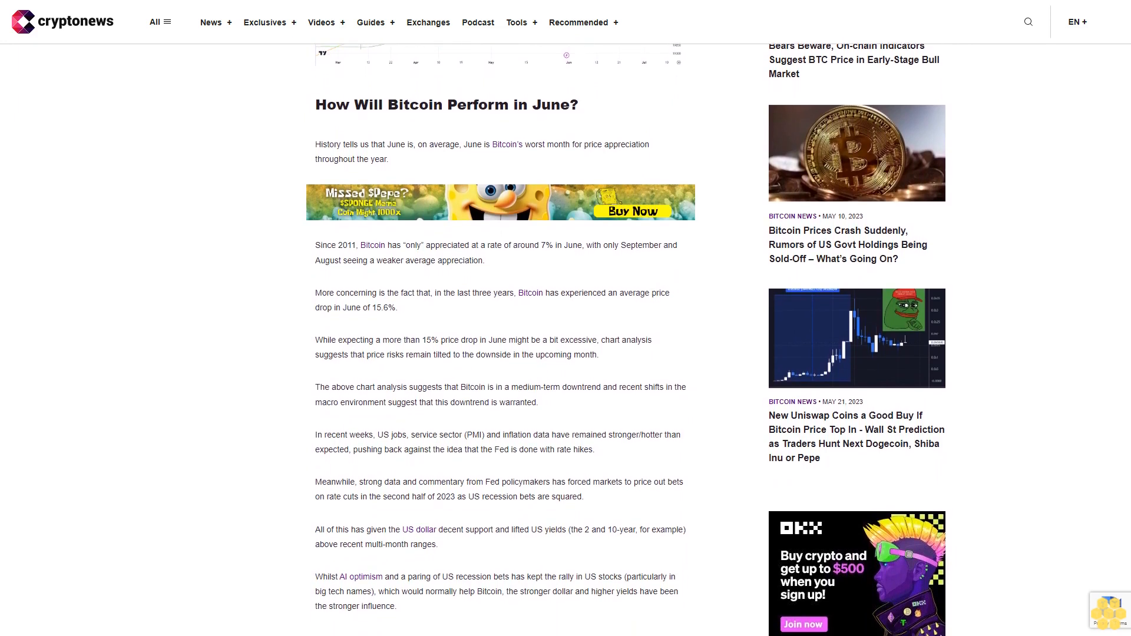
pyautogui.scroll(-3)
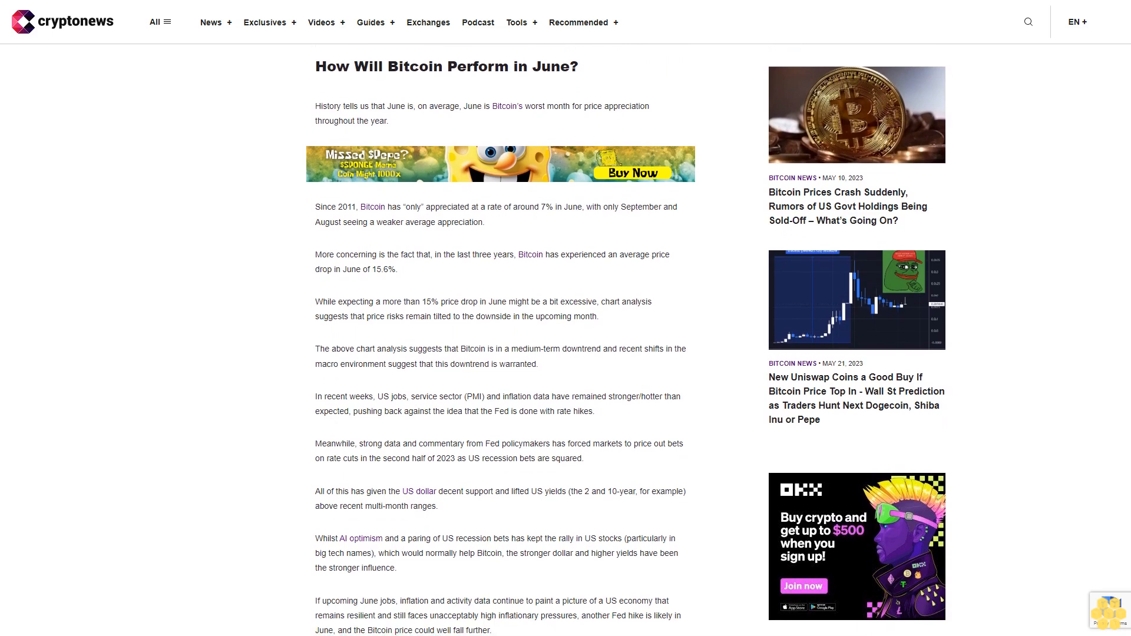
pyautogui.scroll(-3)
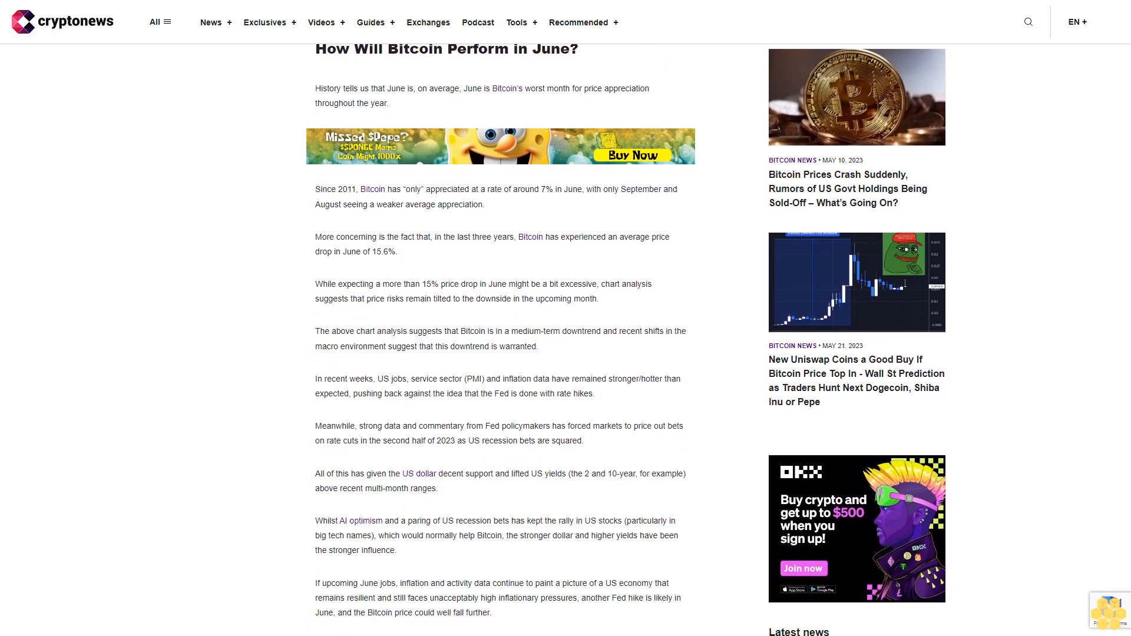
pyautogui.scroll(-3)
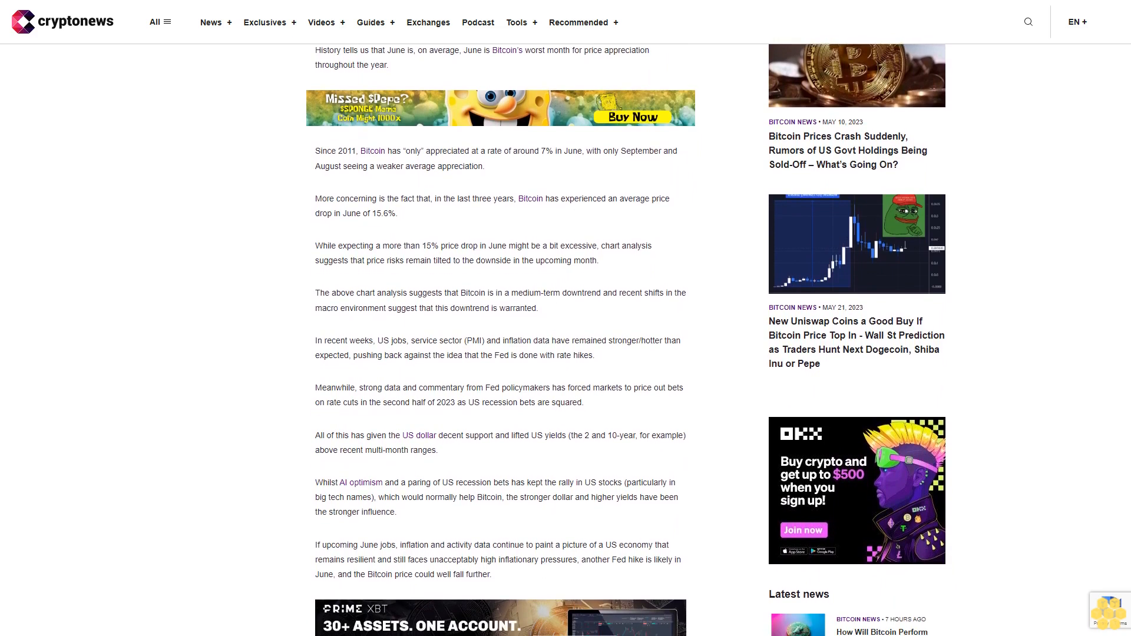
pyautogui.scroll(-3)
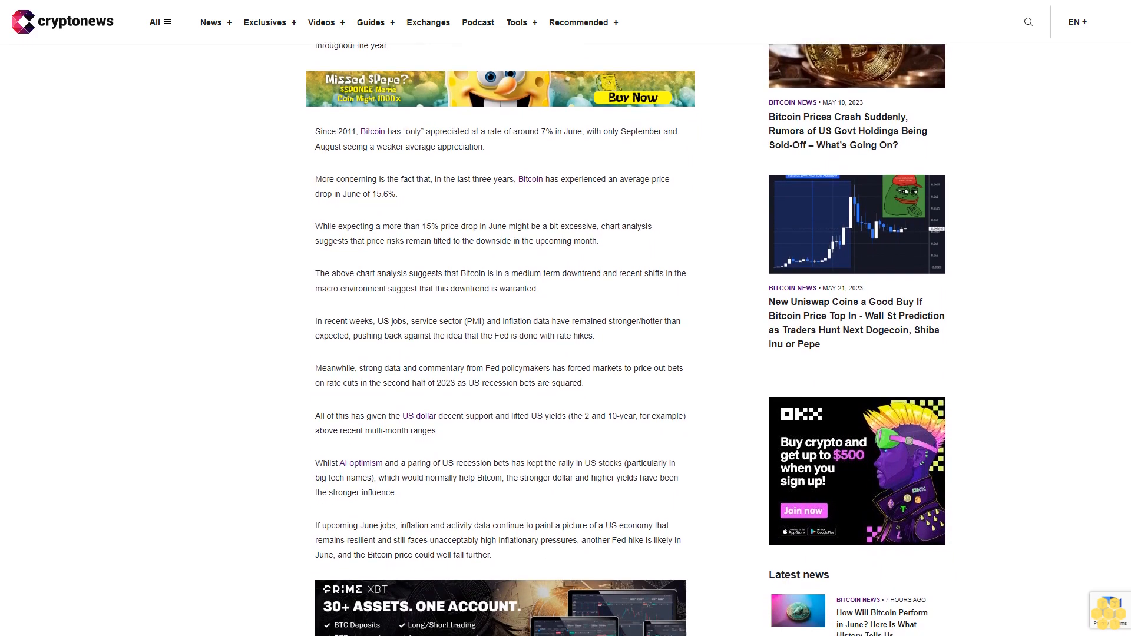
pyautogui.scroll(-3)
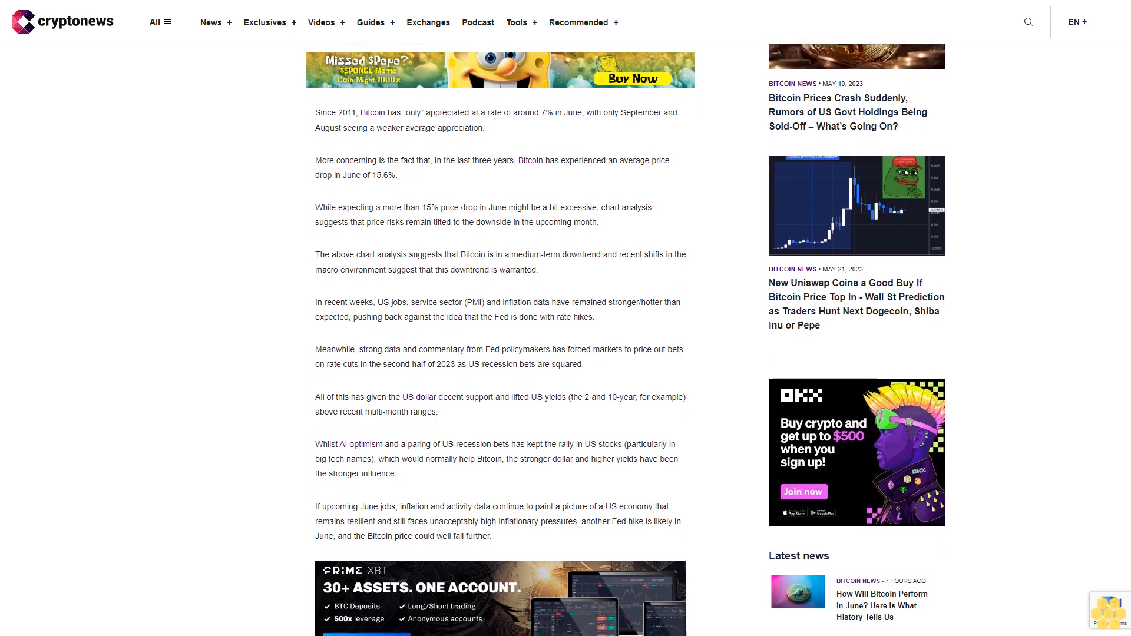
pyautogui.scroll(-3)
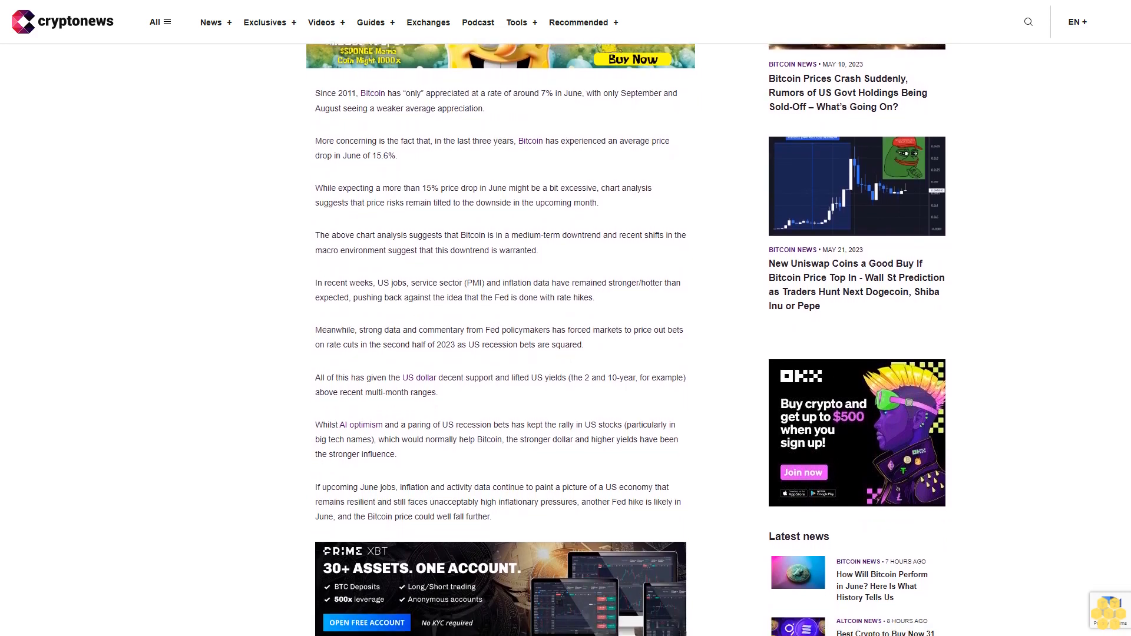
pyautogui.scroll(-3)
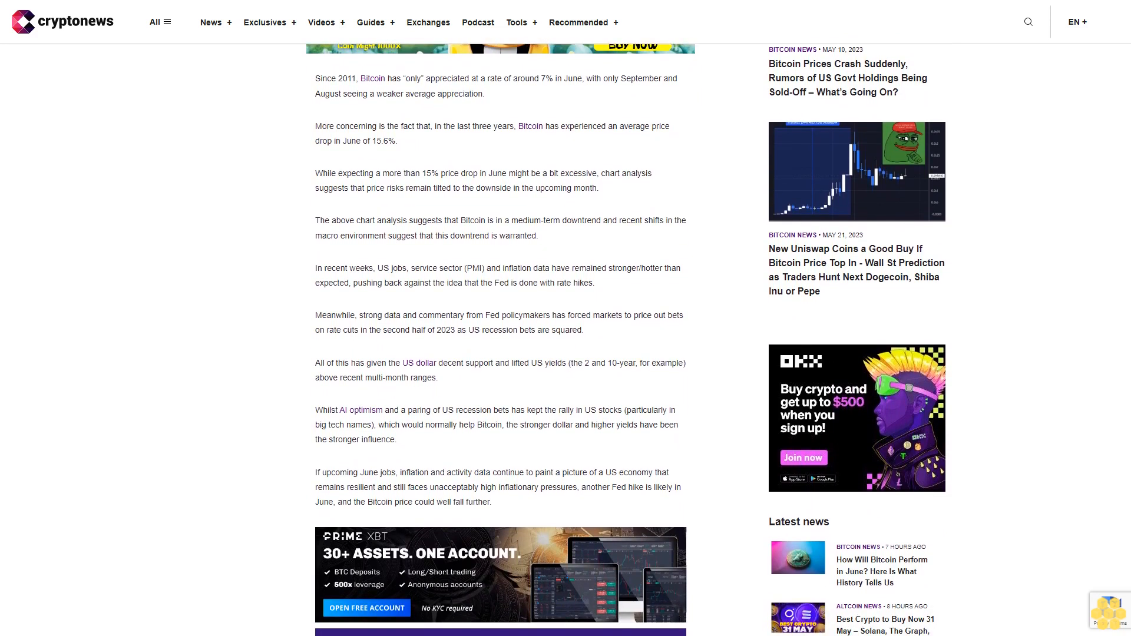